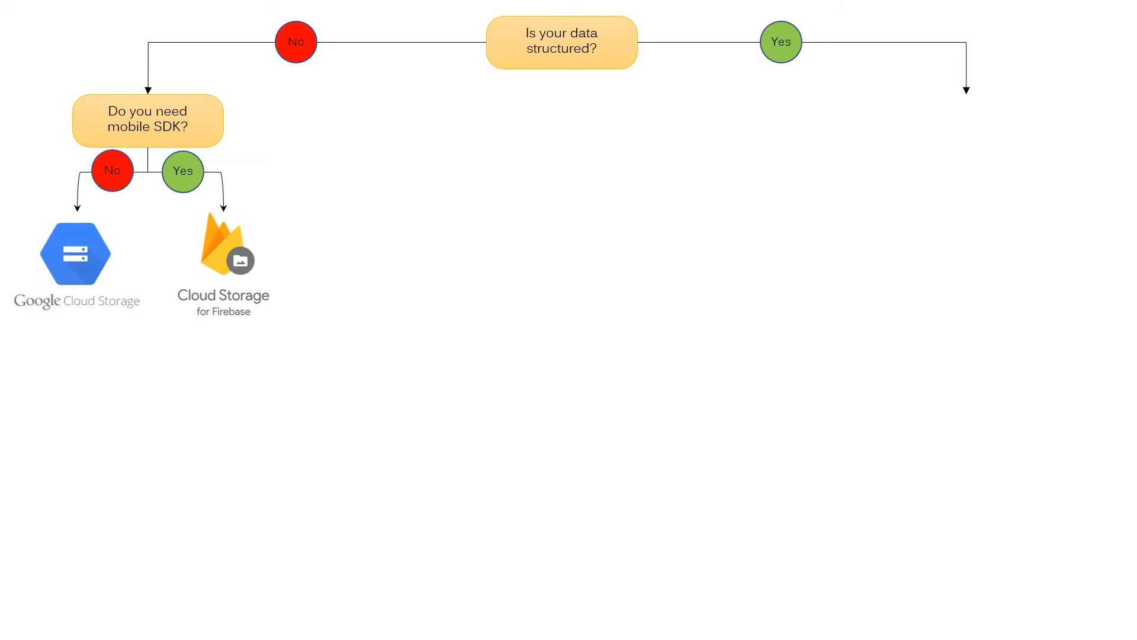
Step: Reveal the Google Cloud Storage callout noting it stores objects or blobs like images
click(75, 257)
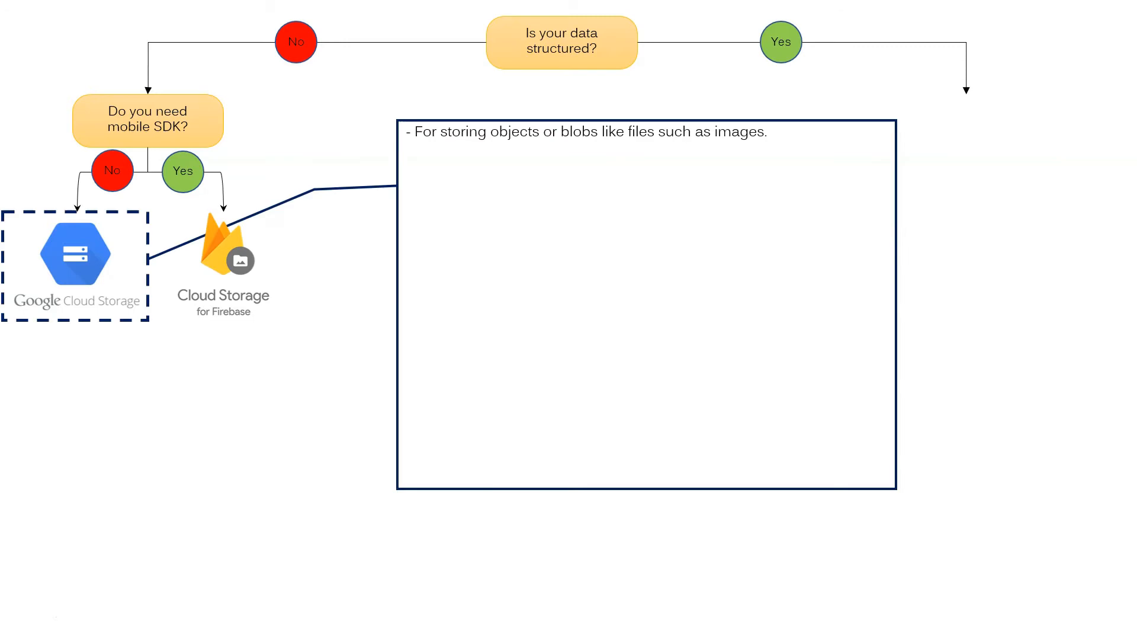